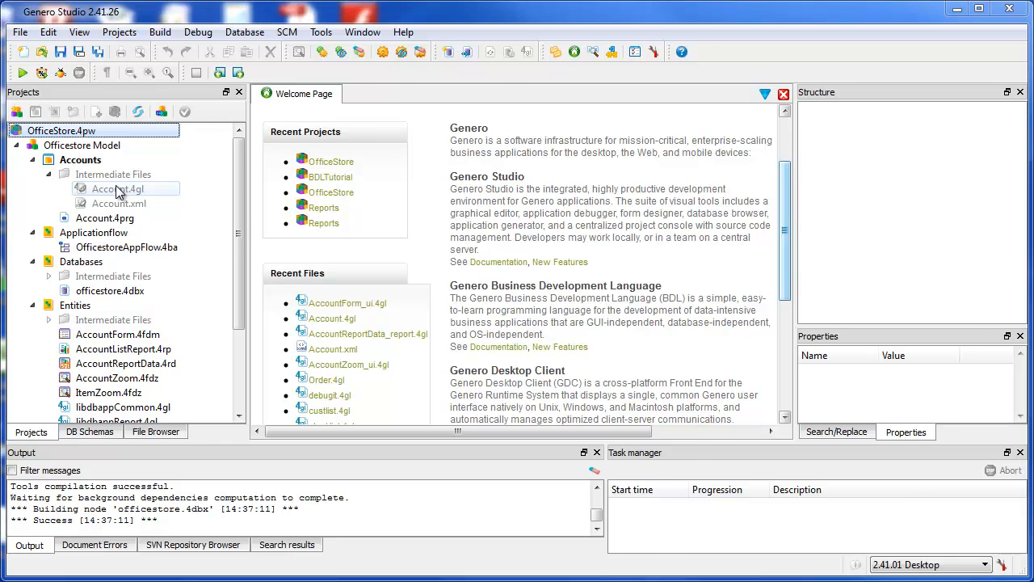
Open Account.4gl from the Accounts node of the OfficeStore project.
double_click(110, 188)
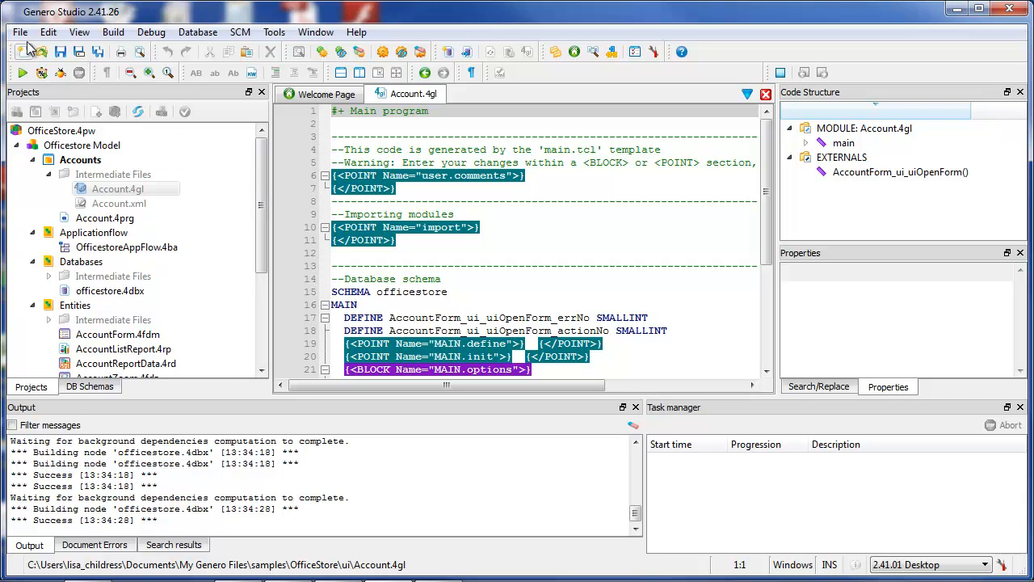
Create a new Genero file of type Top Menu (.4tm) via File > New.
left_click(20, 33)
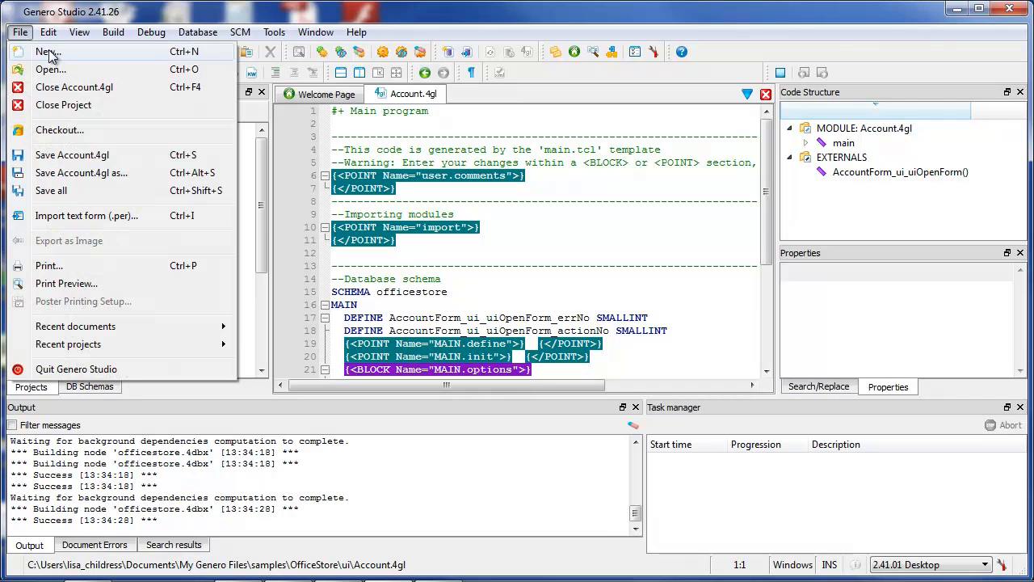
left_click(47, 52)
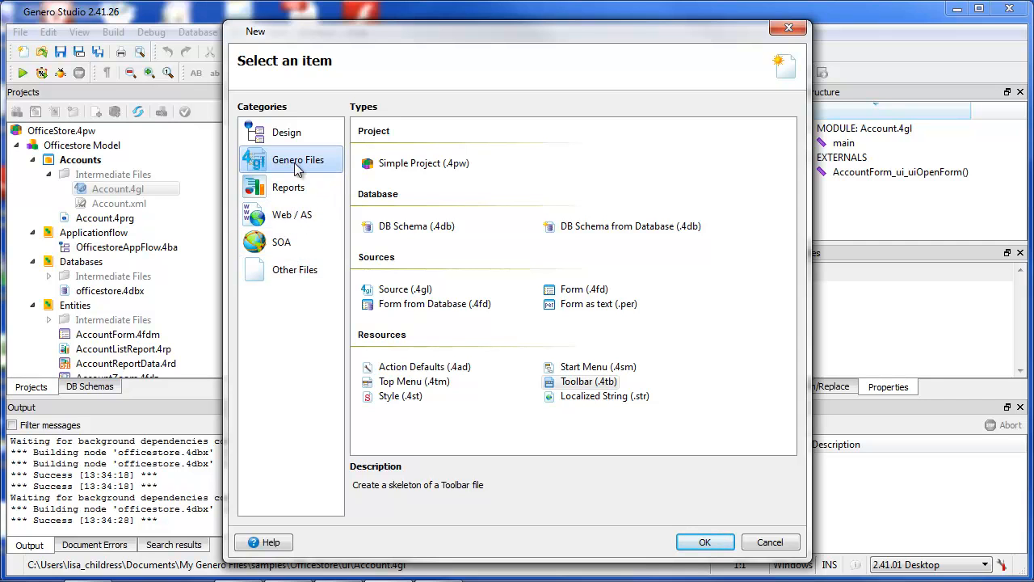
left_click(414, 382)
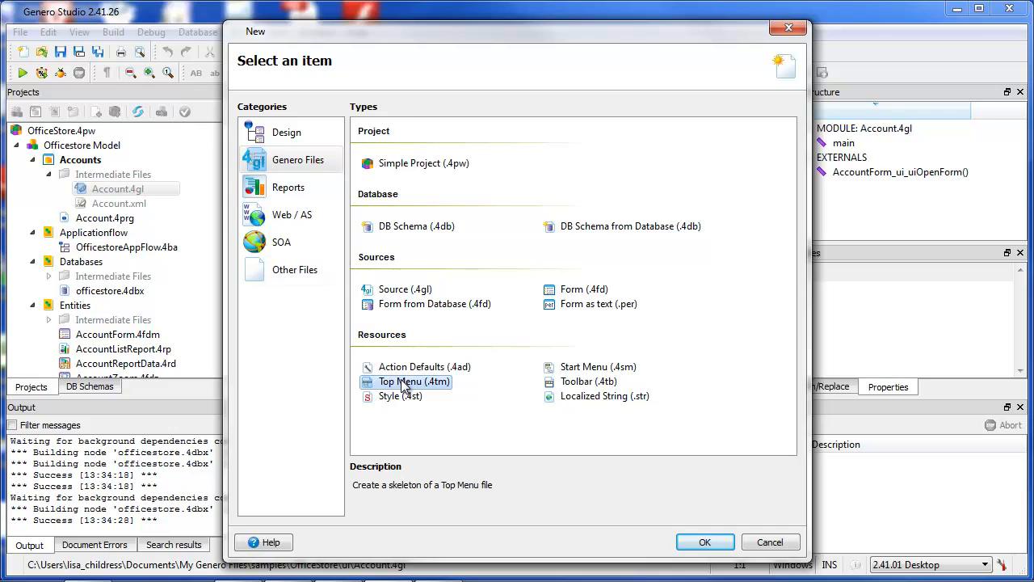
left_click(705, 541)
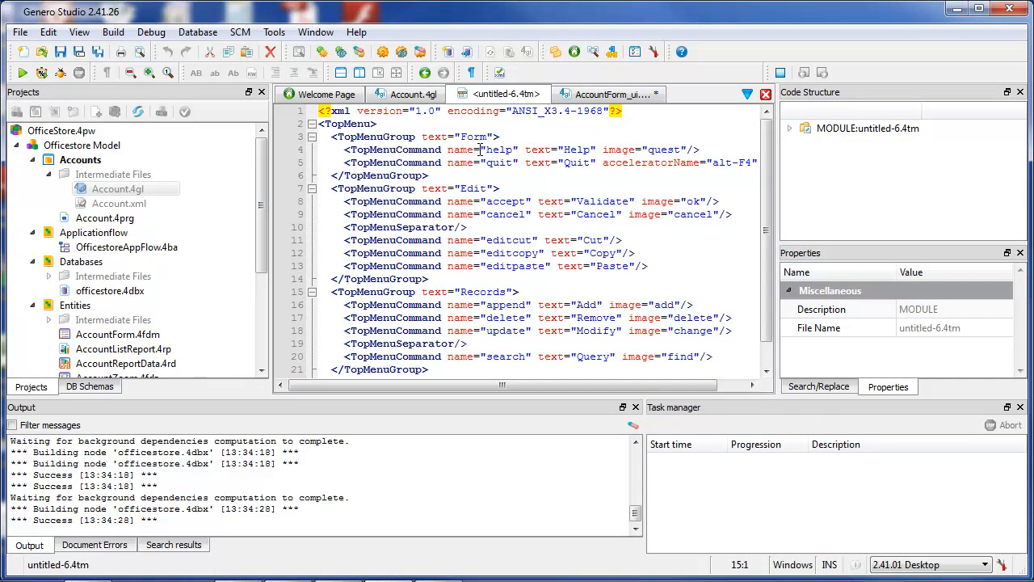
From Account.4gl jump via Code Structure to AccountForm_ui_uiOpenForm and browse to uiAutomation.
left_click(414, 94)
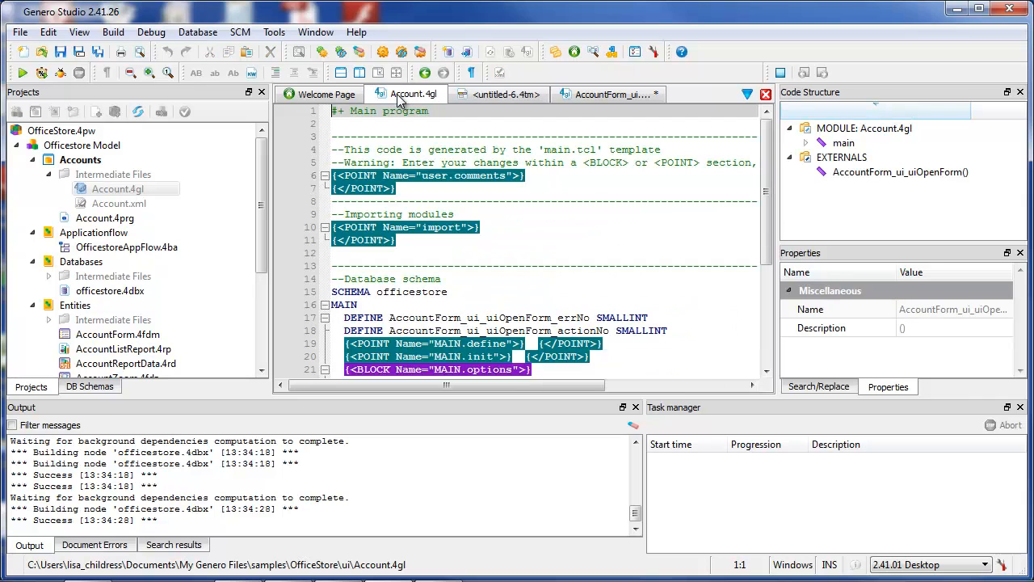
left_click(840, 157)
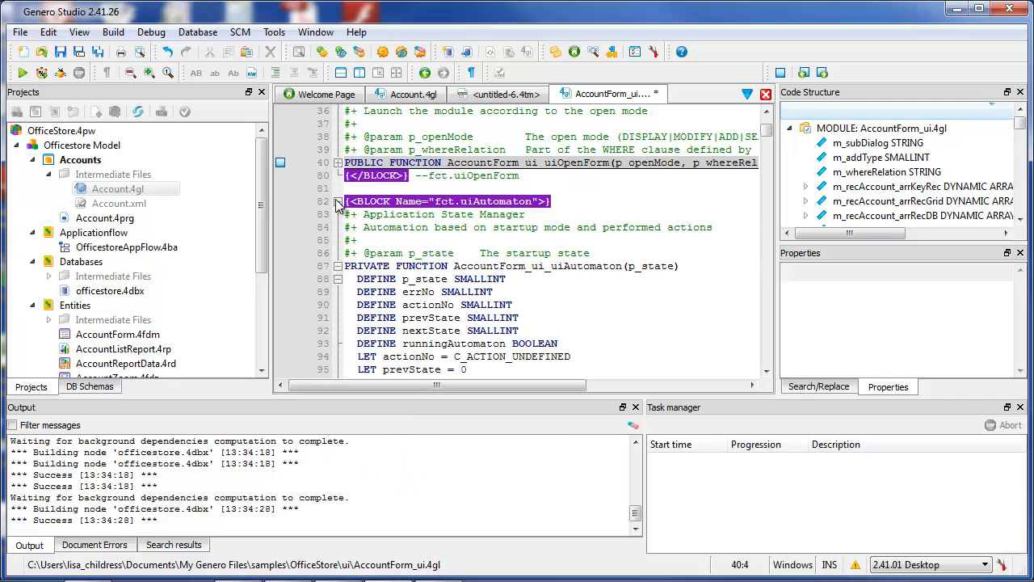
left_click(338, 201)
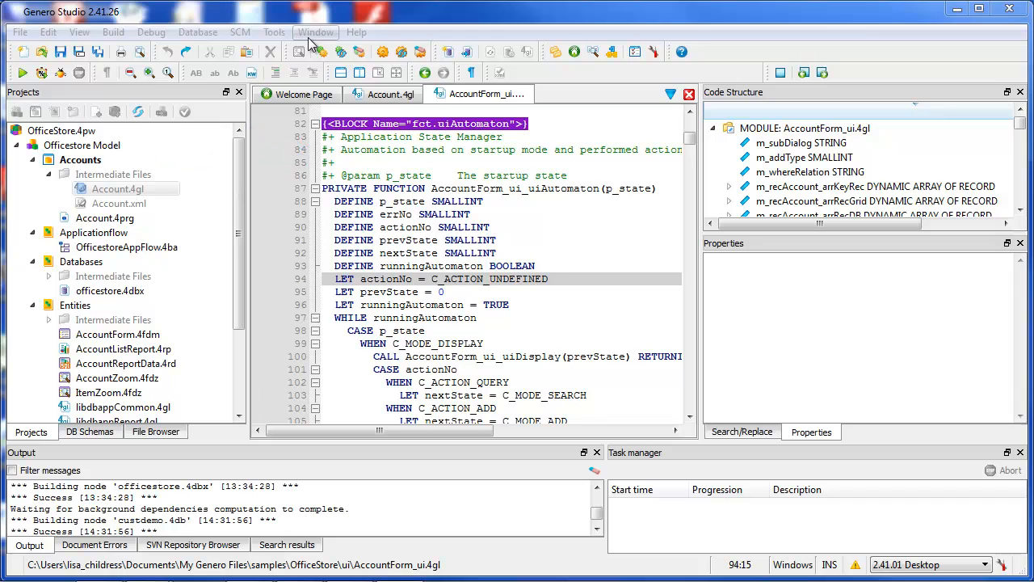
left_click(316, 32)
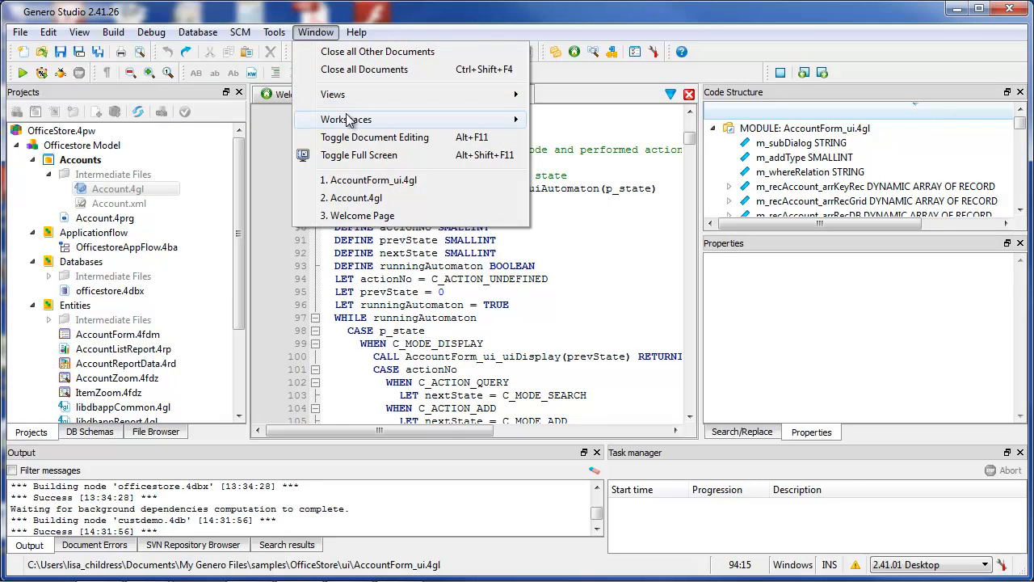
mouse_move(347, 155)
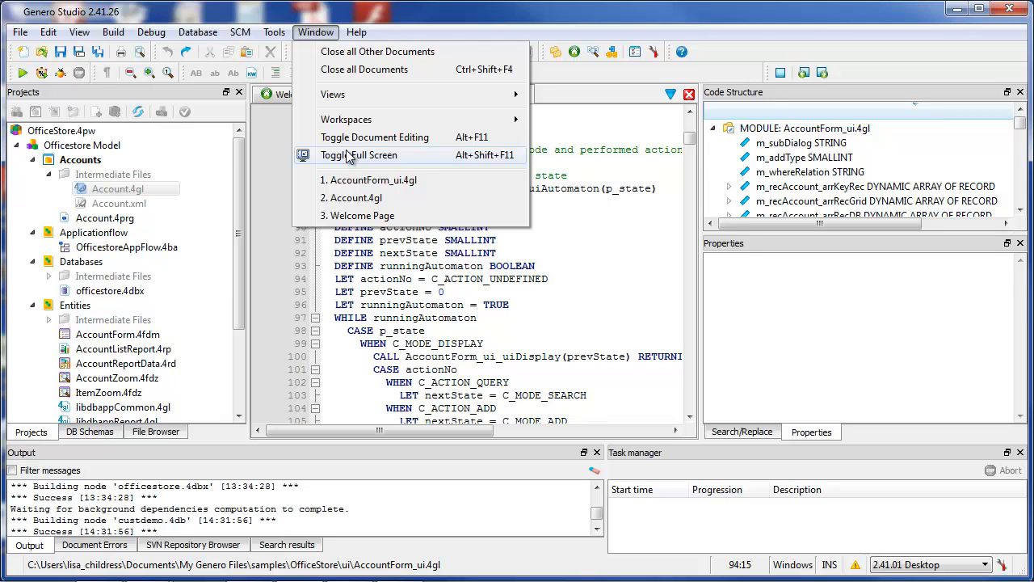
left_click(359, 155)
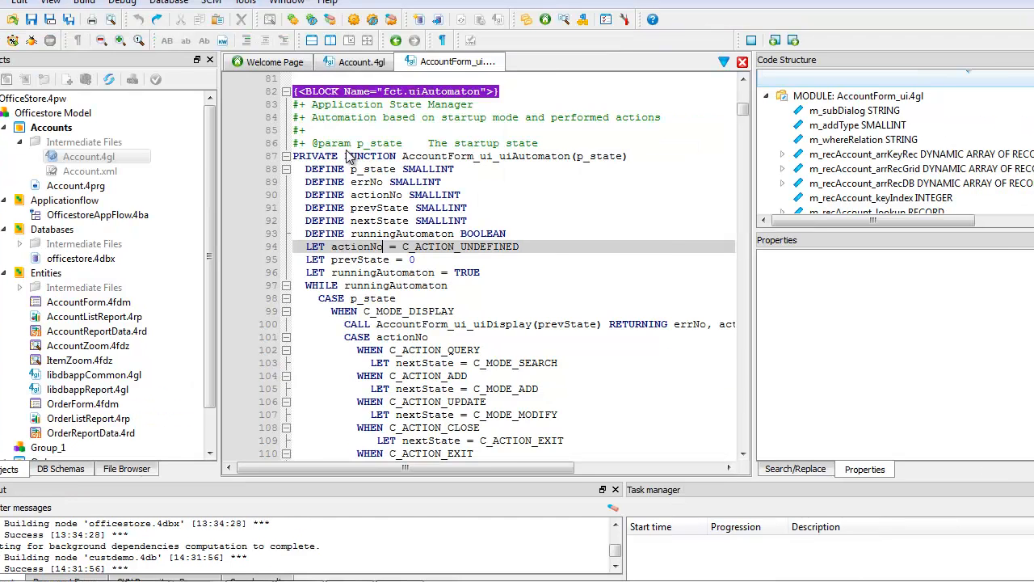
left_click(317, 32)
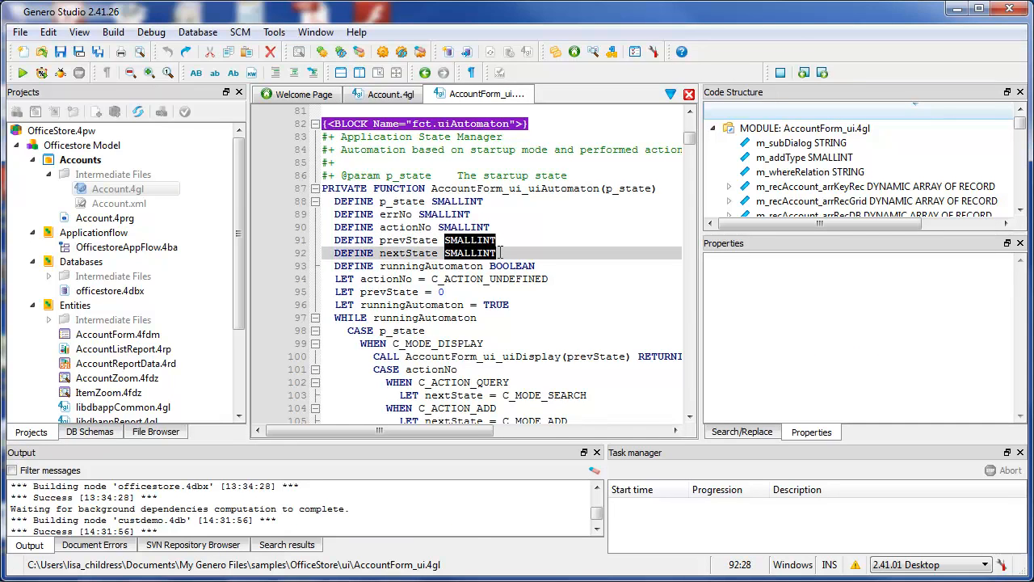
Cut the block-selected SMALLINT types from prevState and nextState, then close AccountForm_ui.4gl.
right_click(472, 252)
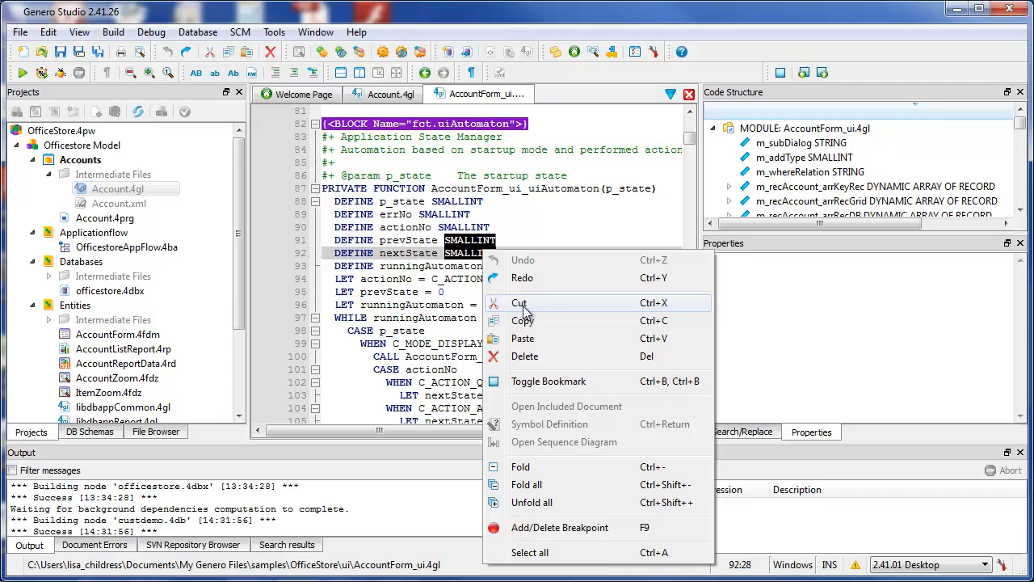
left_click(520, 302)
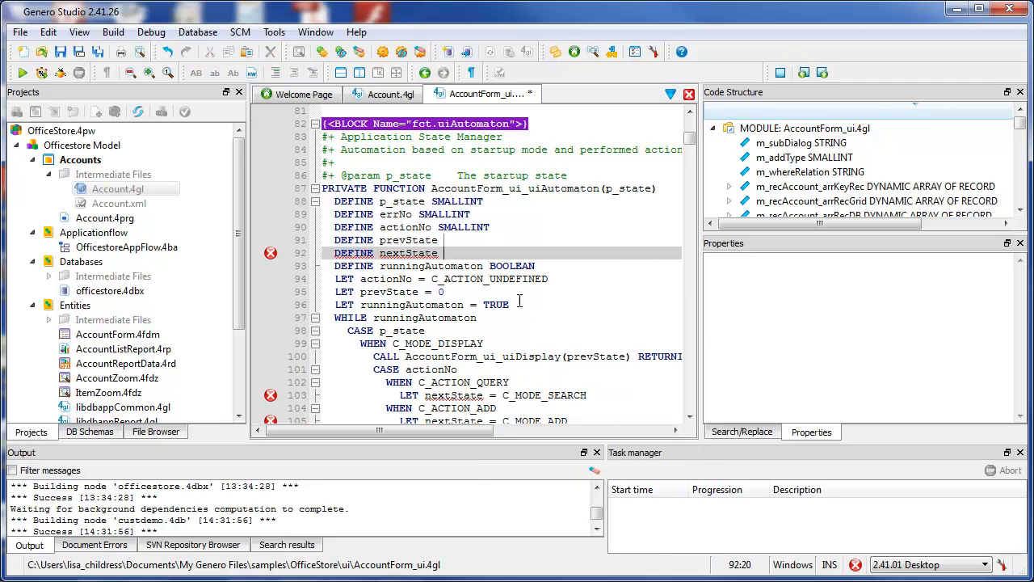
left_click(390, 94)
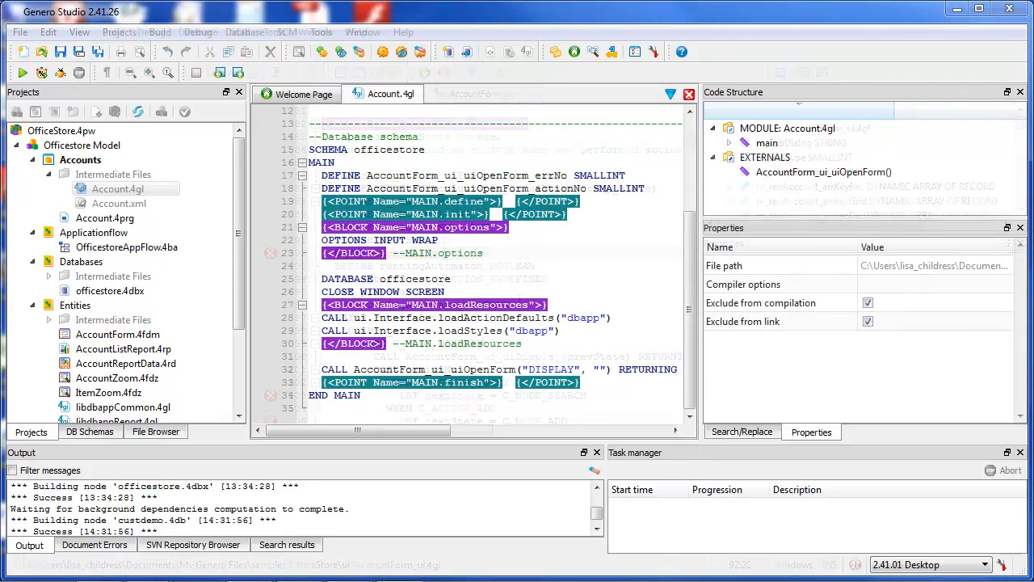
Search the project for AccountForm_ui_uiOpenForm and open the AccountForm_ui.4gl result.
left_click(362, 32)
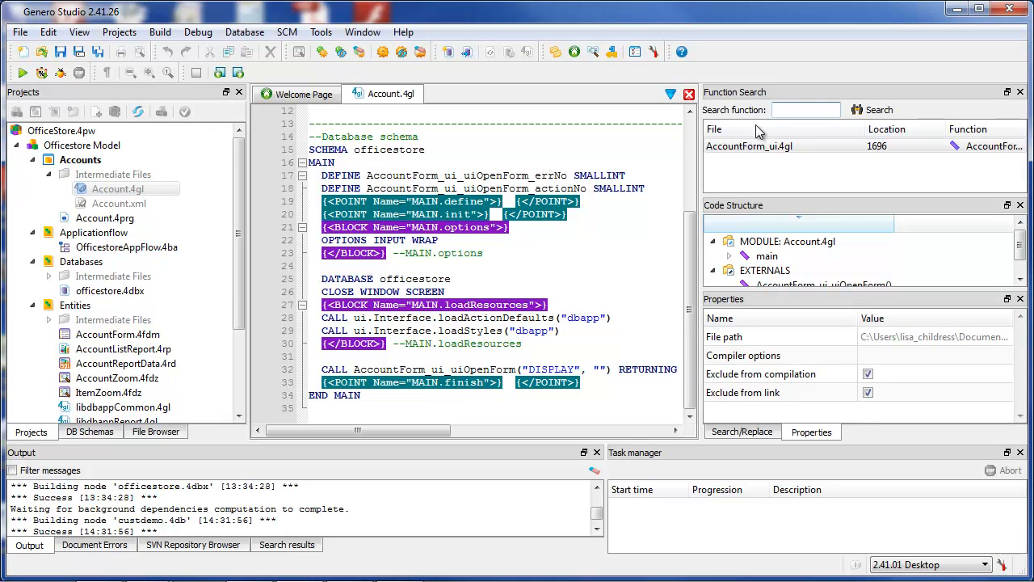
mouse_move(879, 110)
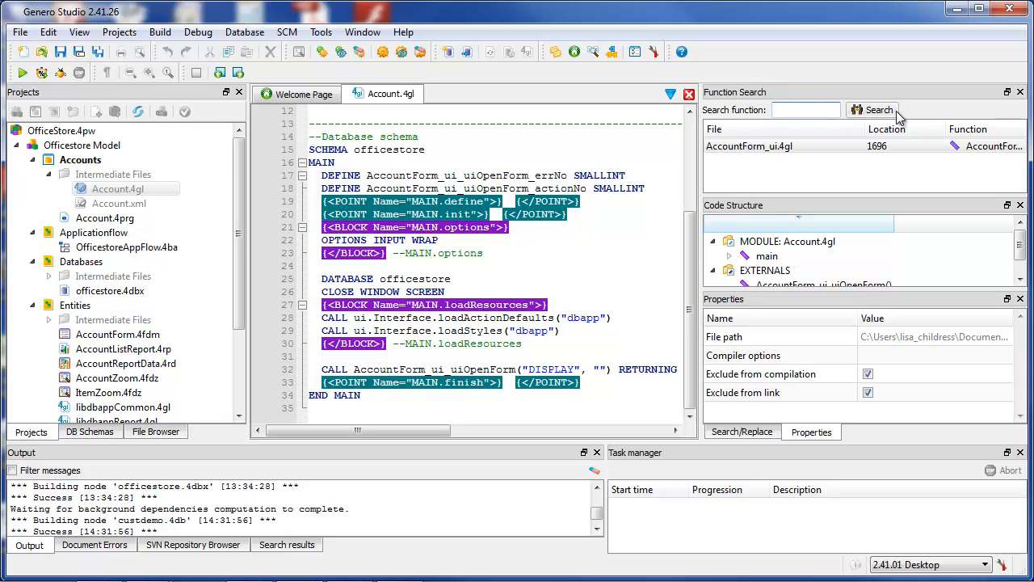
type("Accoun")
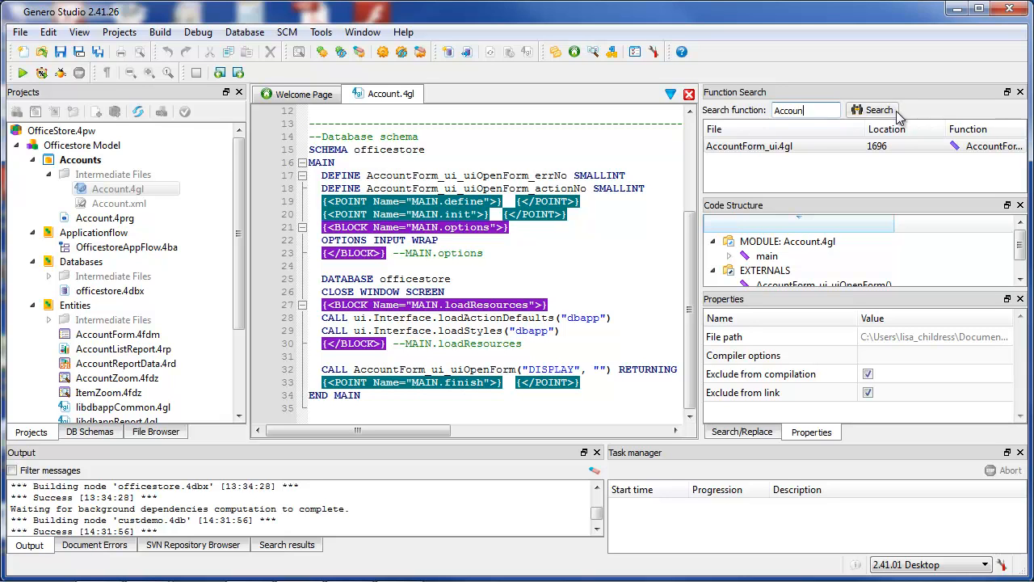
type("Form")
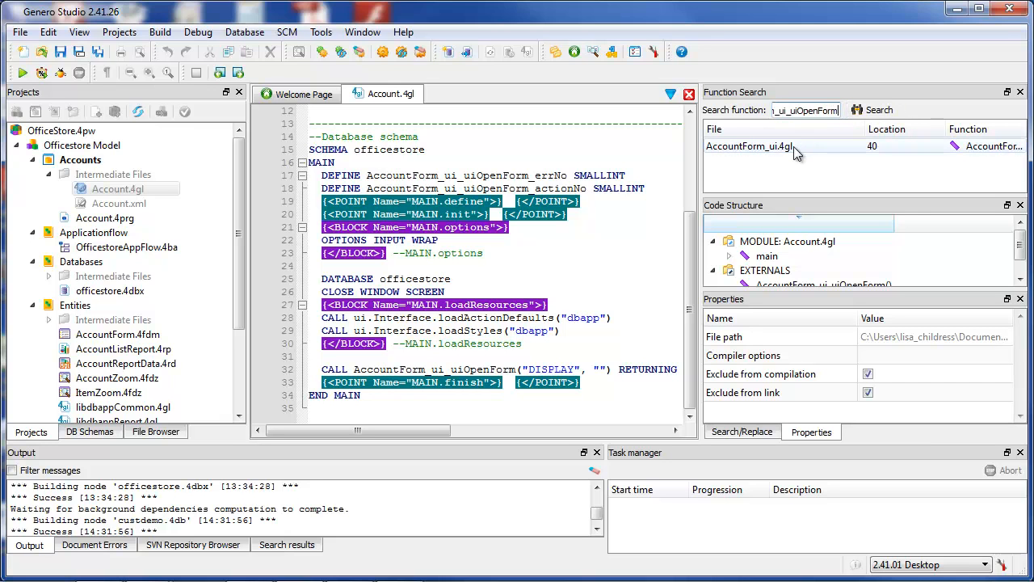
double_click(750, 146)
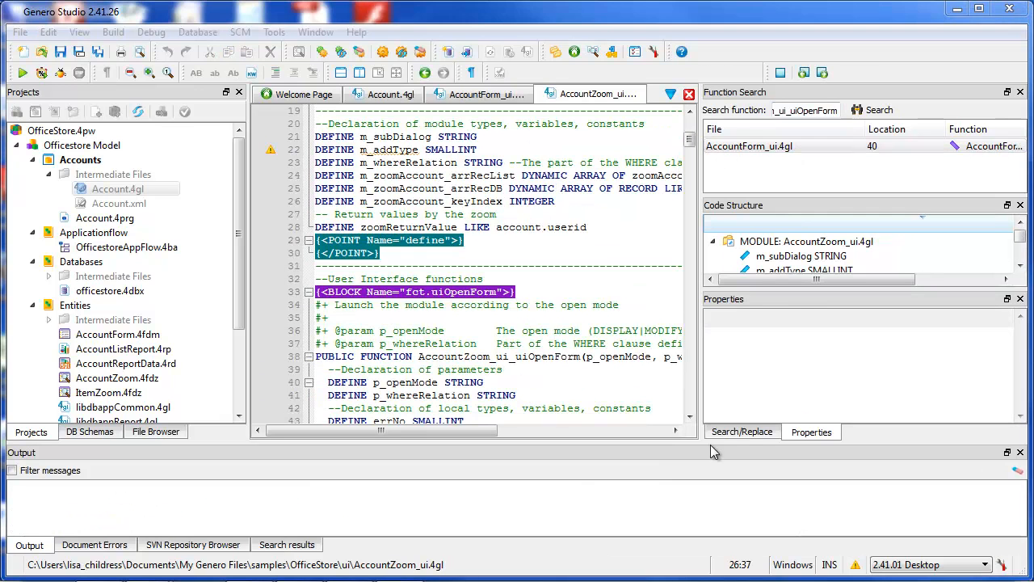
Find all occurrences of p_openMode with the Search/Replace panel.
left_click(742, 432)
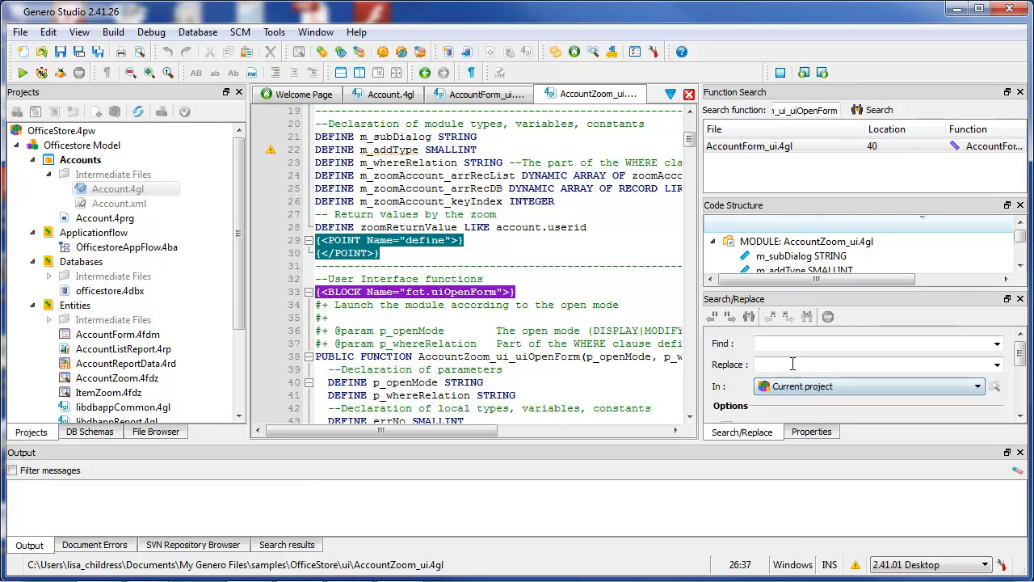
type("p")
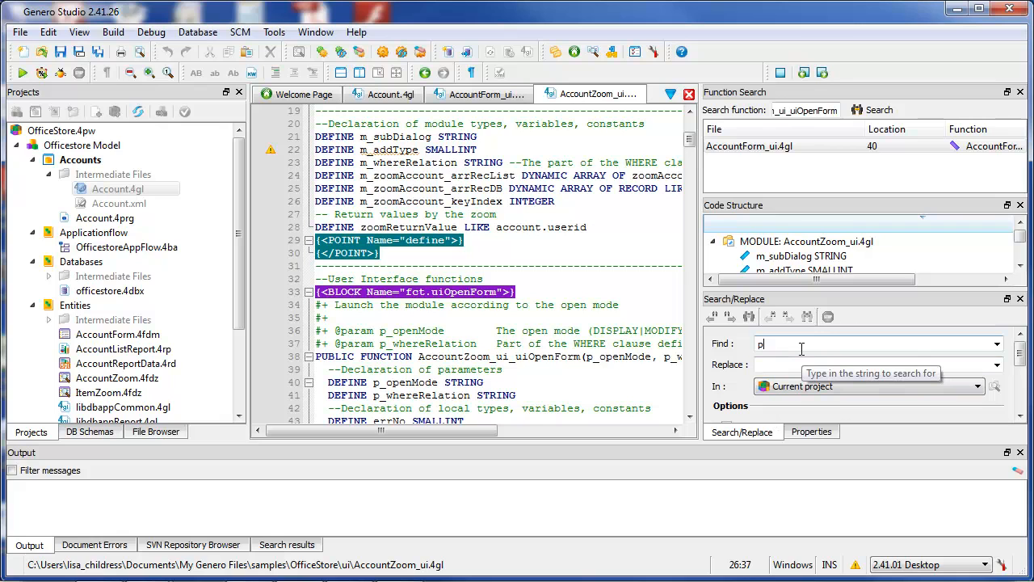
type("_open")
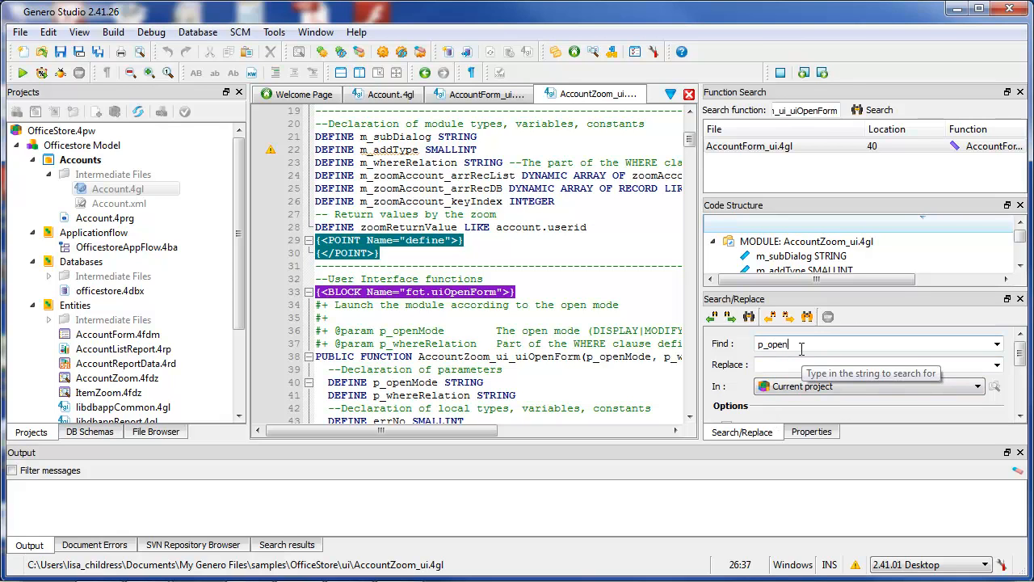
type("Mode")
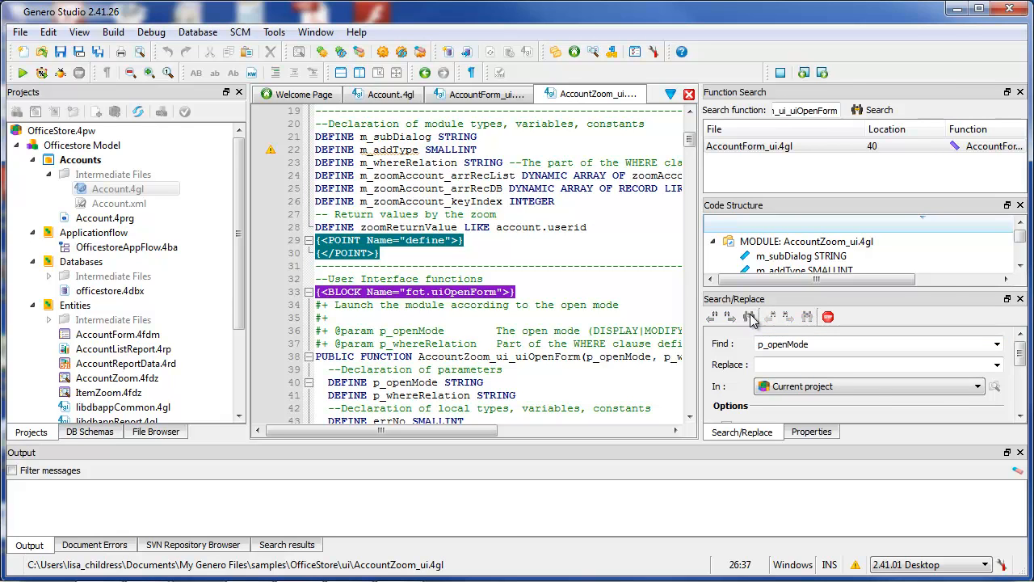
left_click(750, 315)
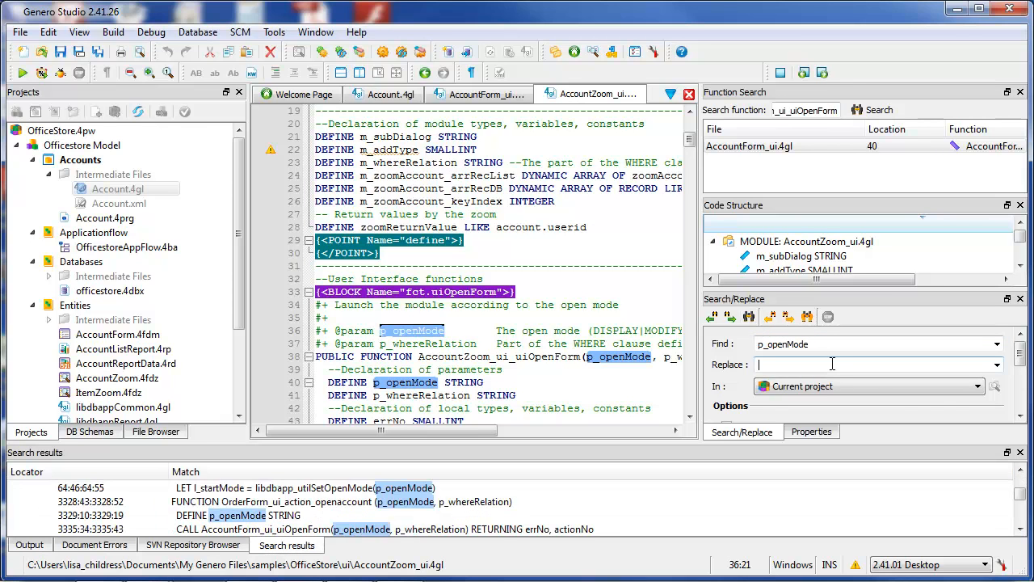
Enter p_openMode as the replacement text.
type("p")
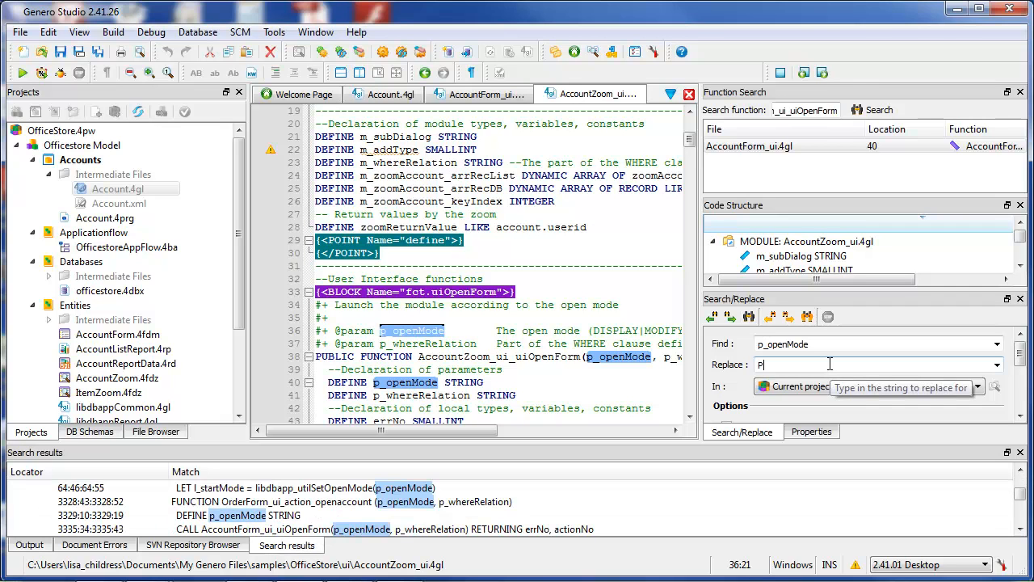
type("_open")
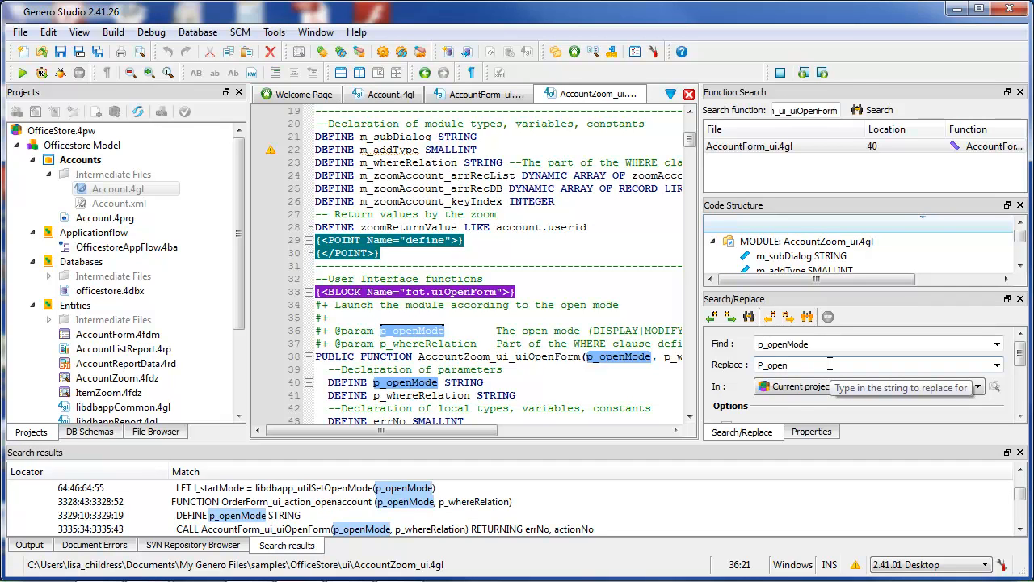
type("Mode")
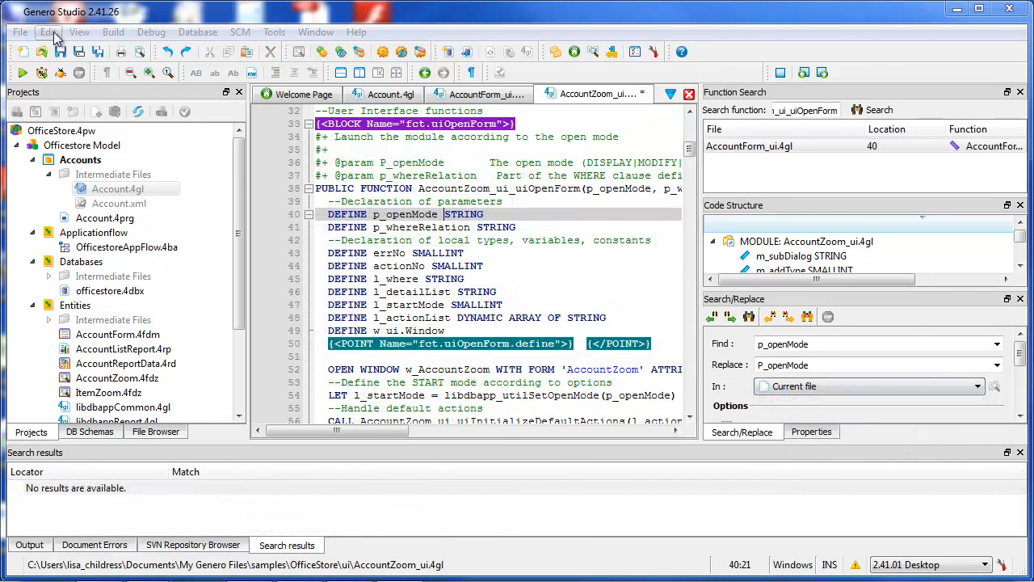
left_click(48, 32)
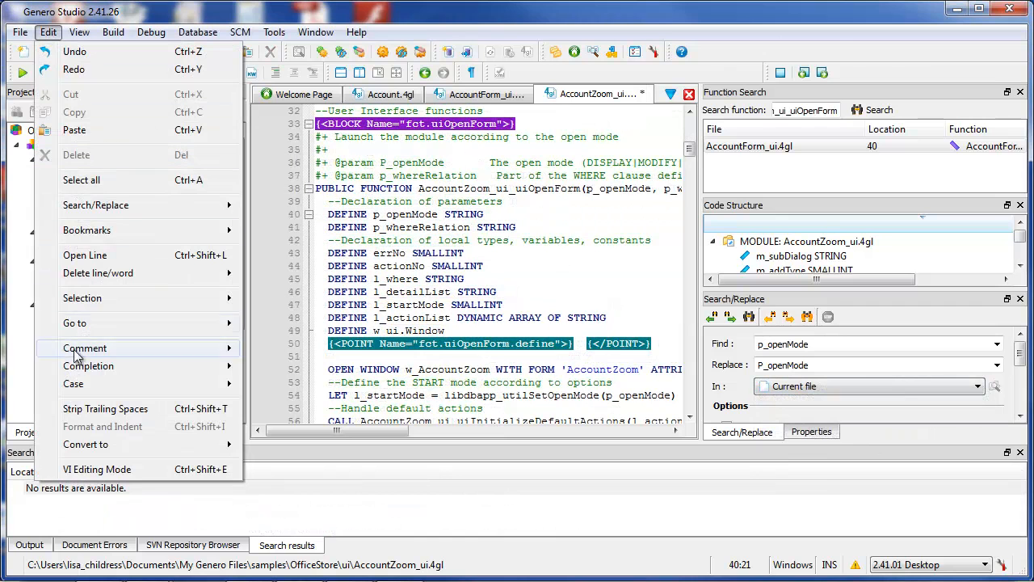
mouse_move(97, 469)
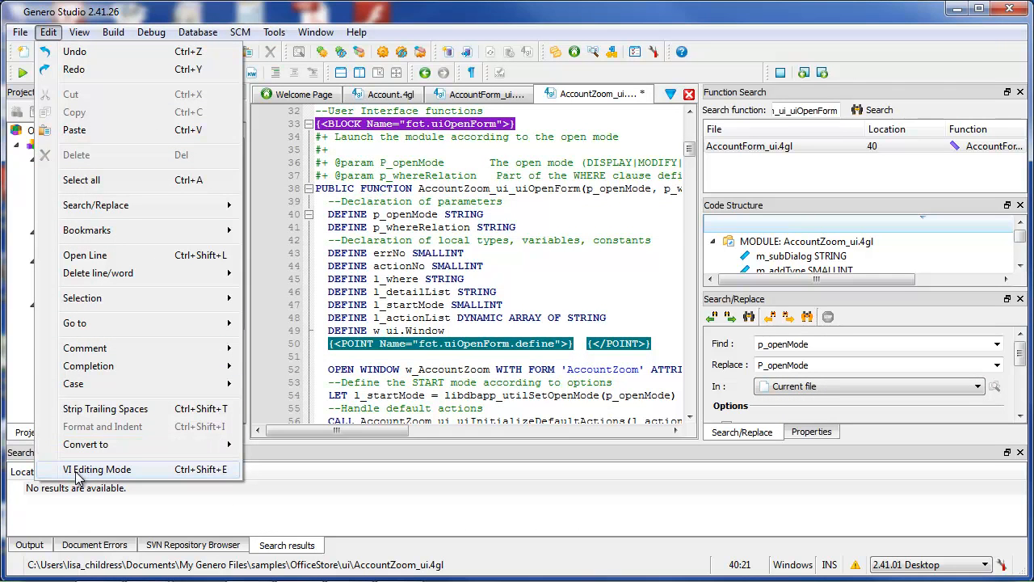
Enable VI Editing Mode and start the vi substitute command 's/p_'.
left_click(97, 469)
type(":1,$")
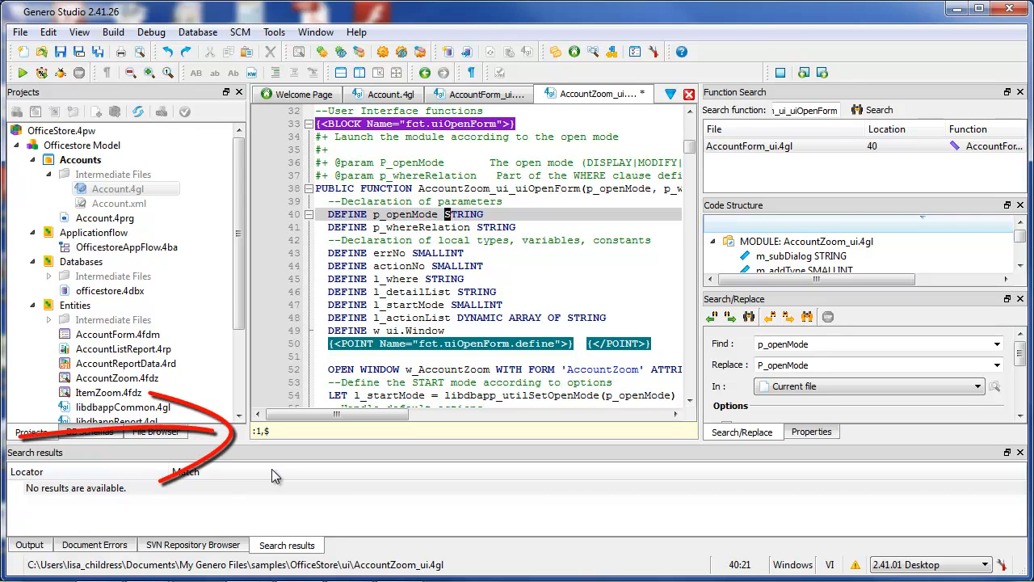
type("s/p_")
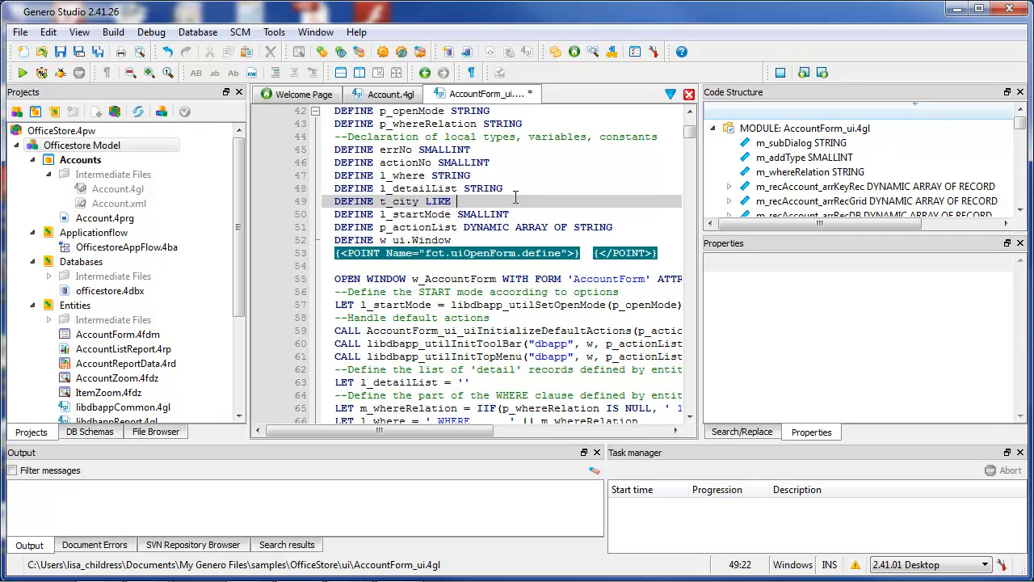
Declare l_city LIKE account.city and start a LET w = ui.Window statement.
type("account.city")
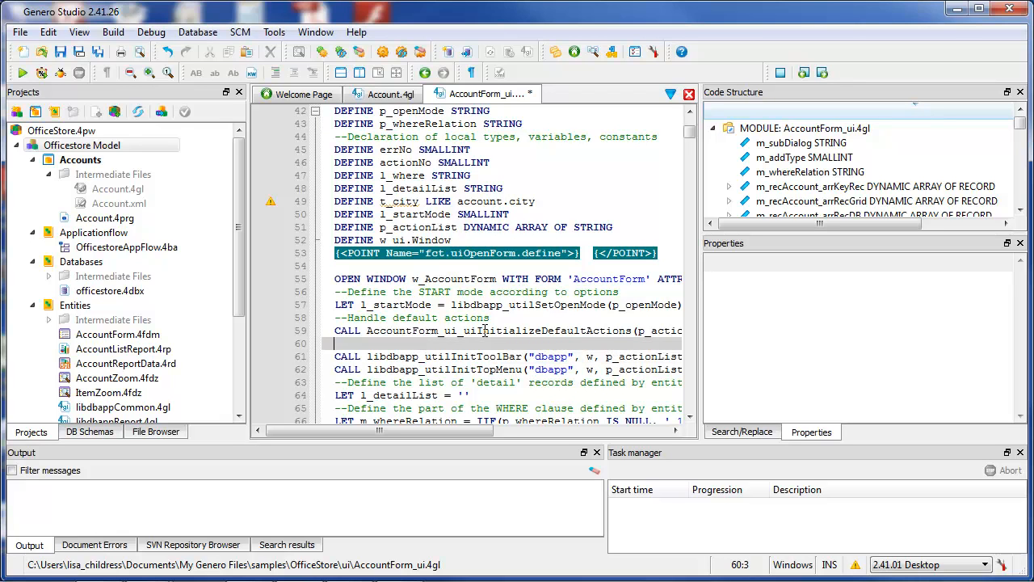
type("LET w")
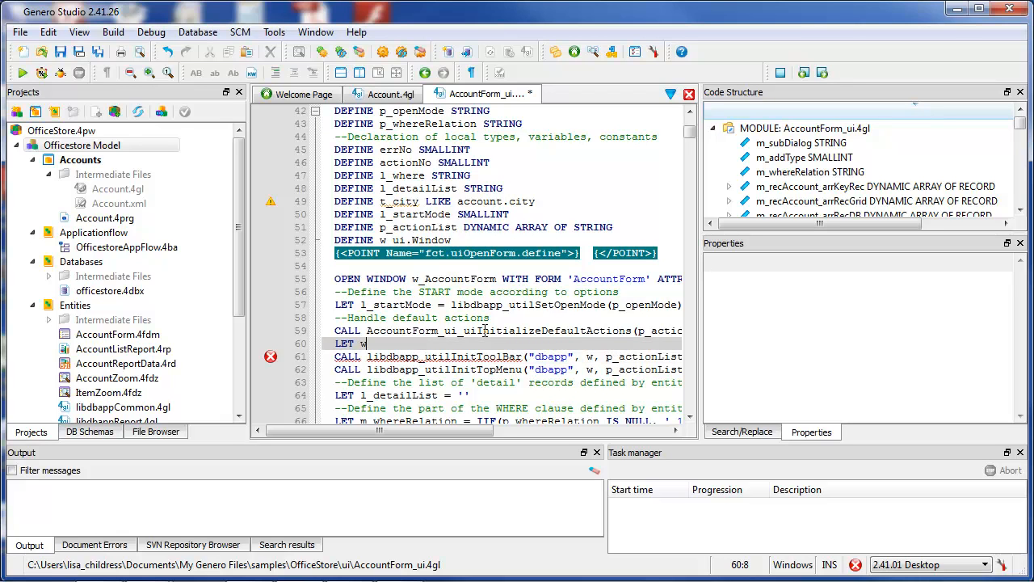
type("= ui")
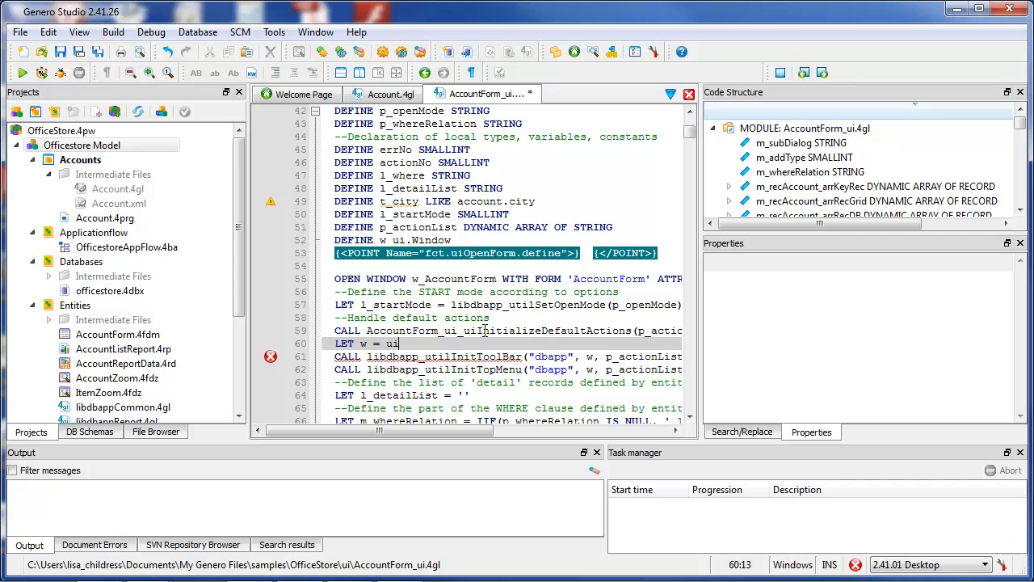
type(".Window.getCurrent(")
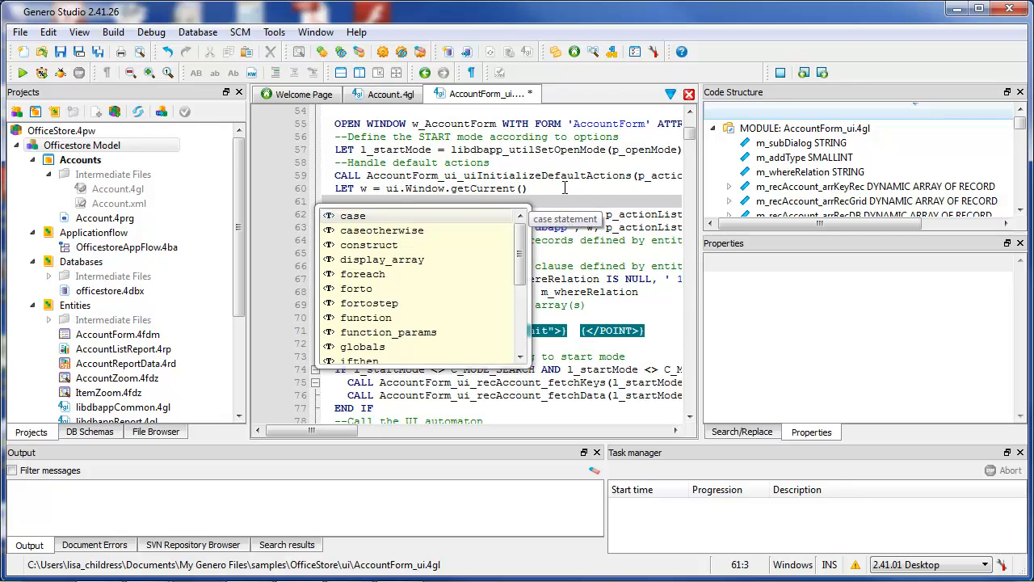
mouse_move(385, 217)
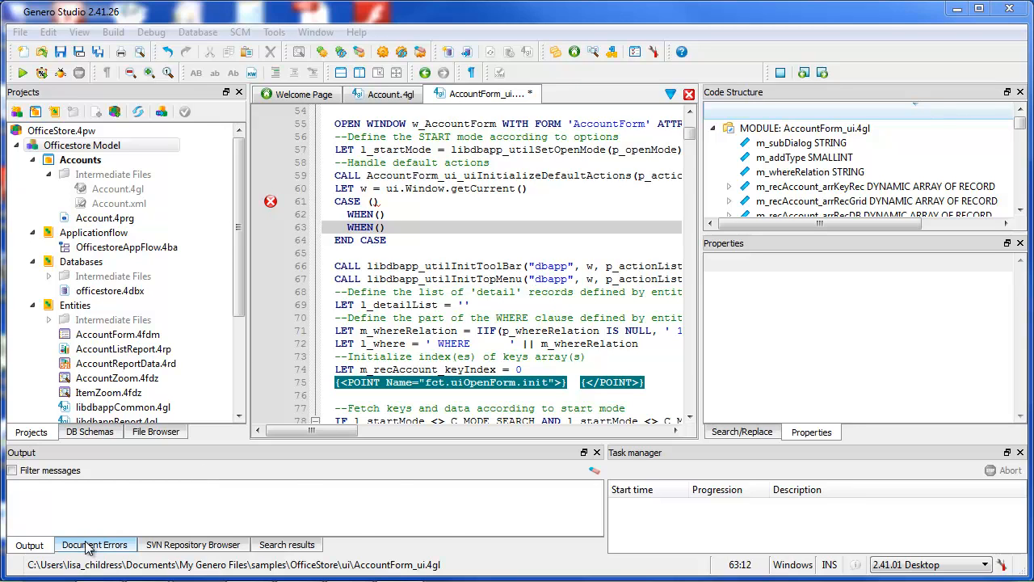
Show the Document Errors list, then open Account.xml.
left_click(94, 543)
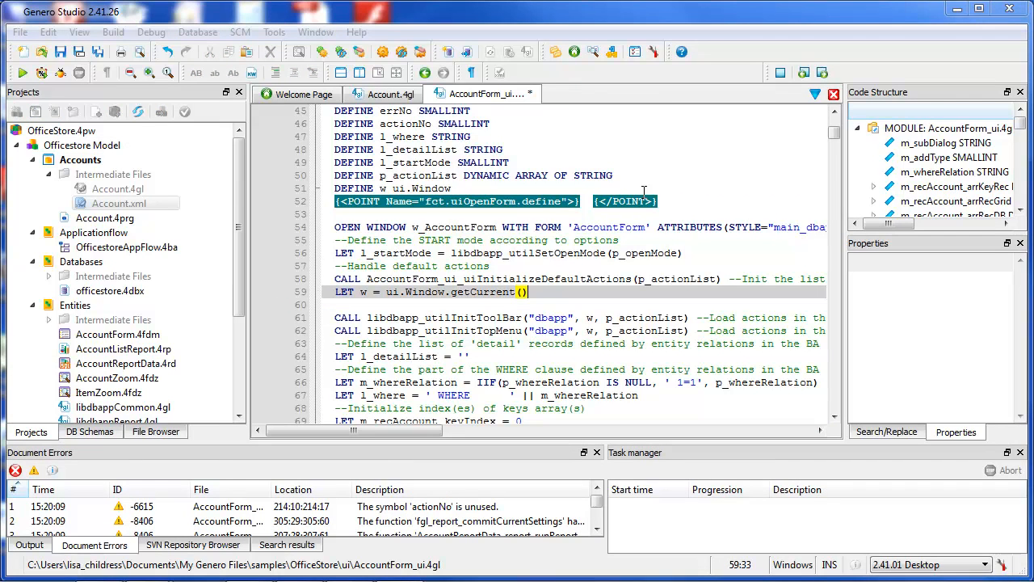
left_click(120, 203)
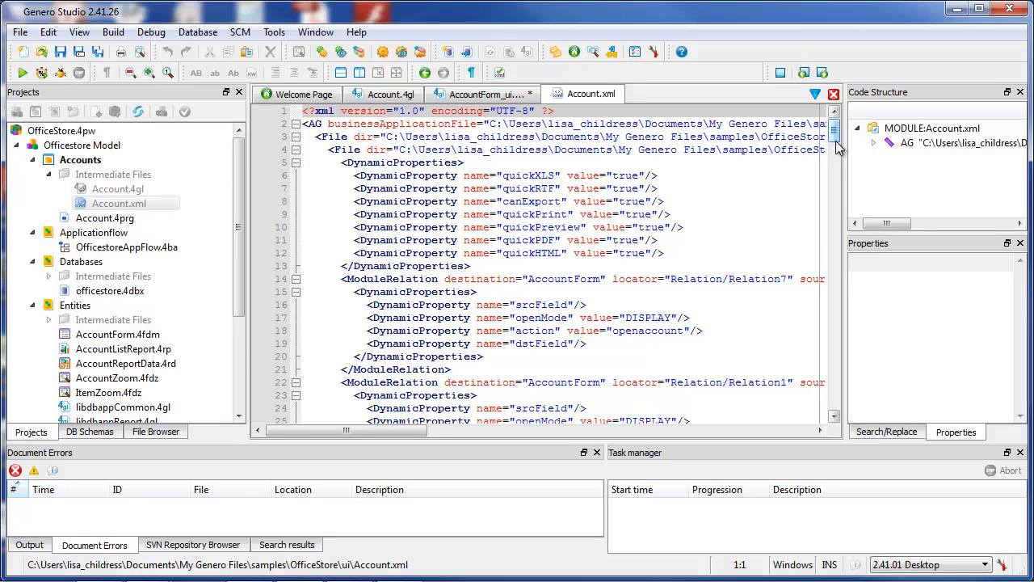
Add an empty <DynamicProperty name=""> line after canSearch in Account.xml.
scroll("down", 3)
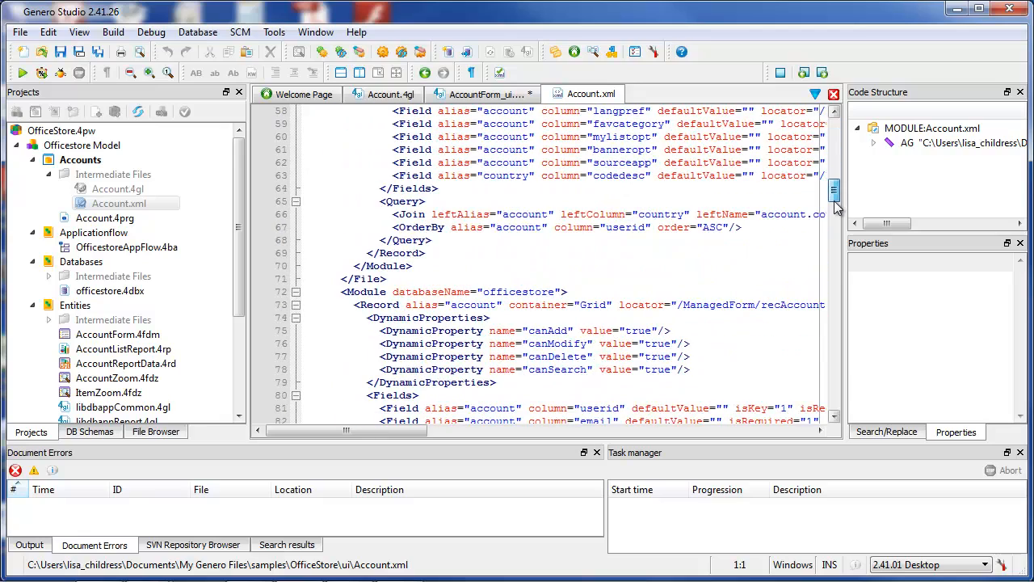
scroll("down", 3)
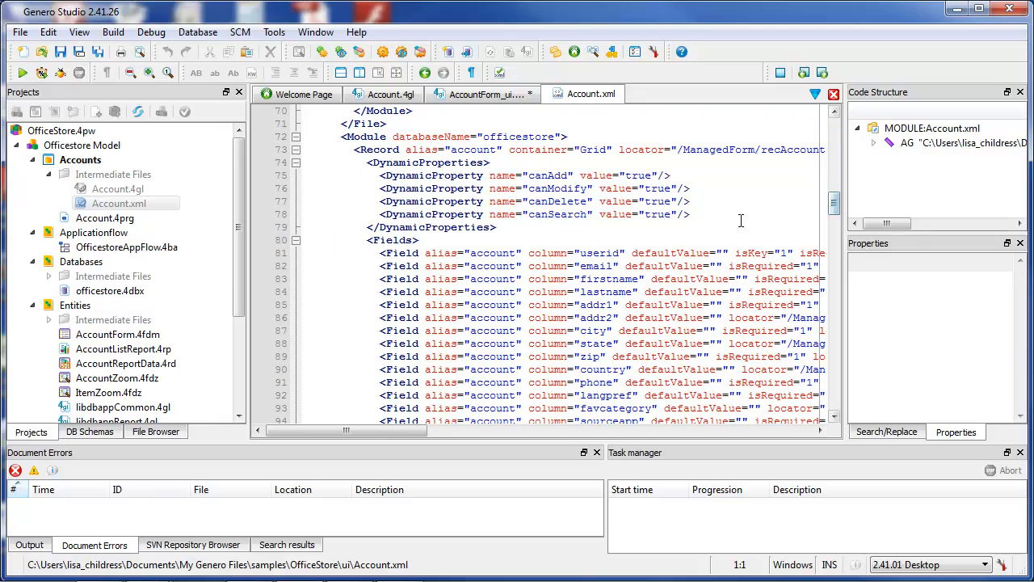
left_click(692, 213)
type("<DynamicProperty>name=\"</DynamicProperty>")
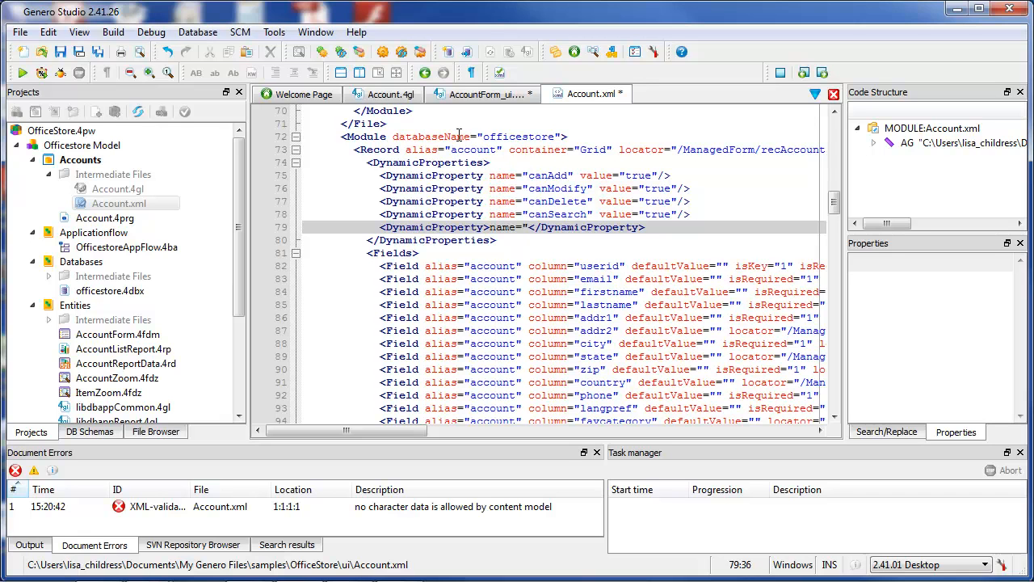
left_click(274, 32)
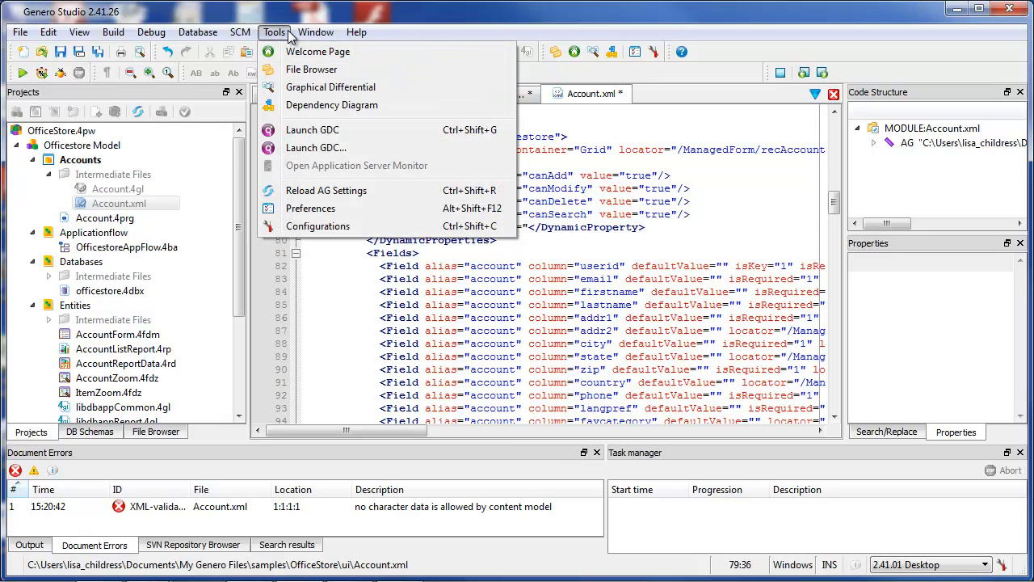
Show the Code Editor XML Schema/DTD catalog page in Preferences via the Tools menu.
left_click(310, 209)
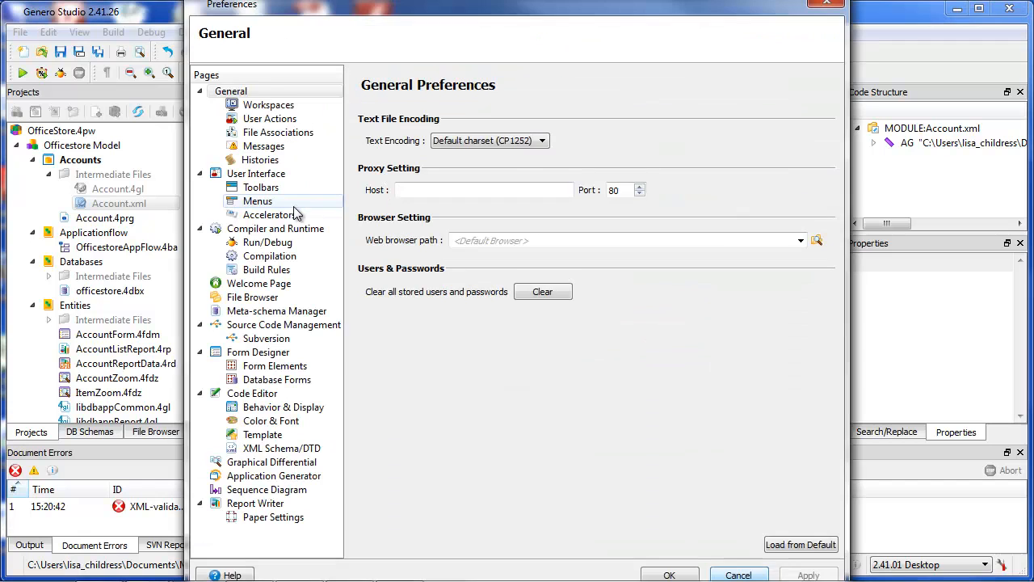
left_click(253, 298)
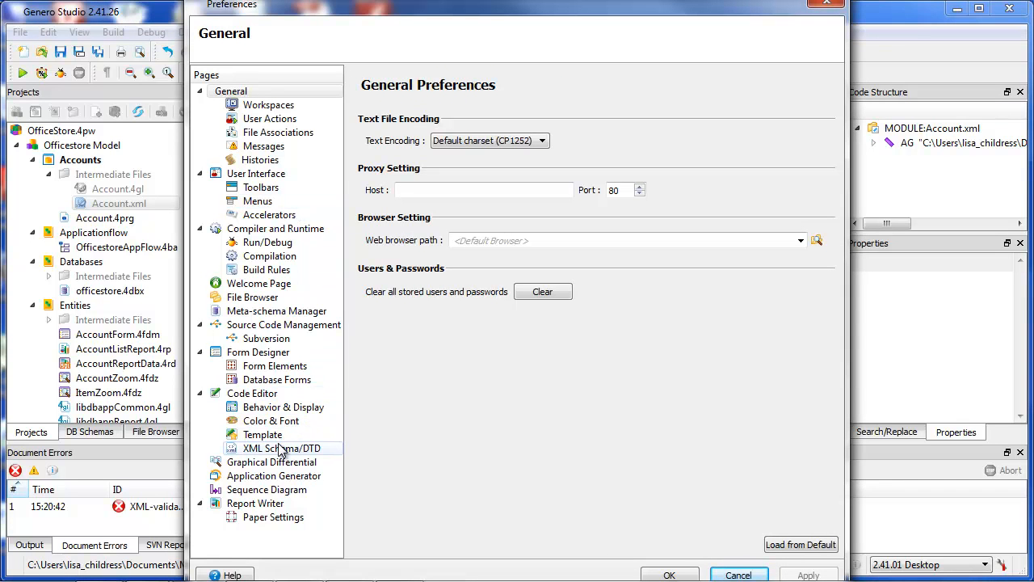
left_click(281, 447)
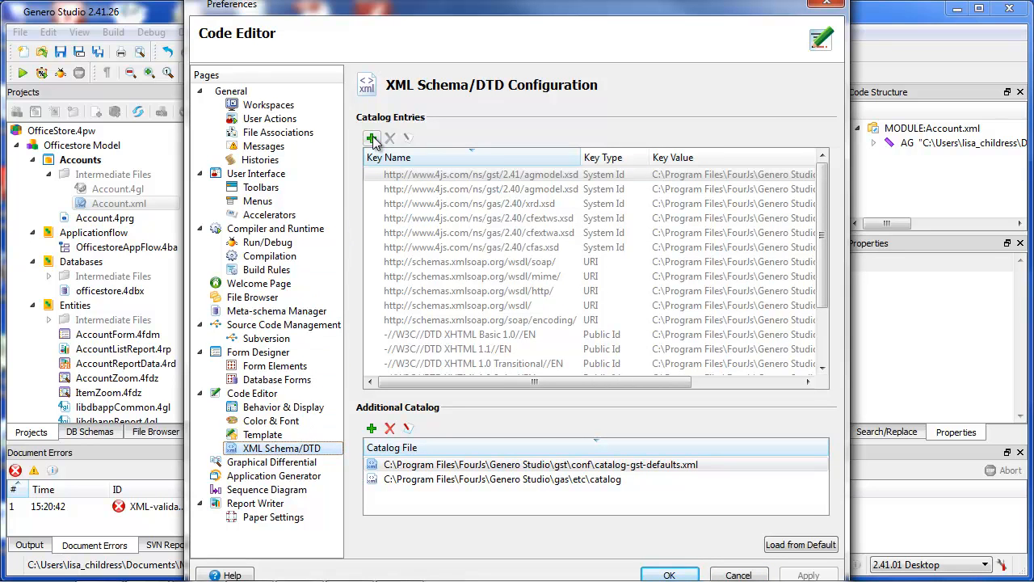
mouse_move(372, 139)
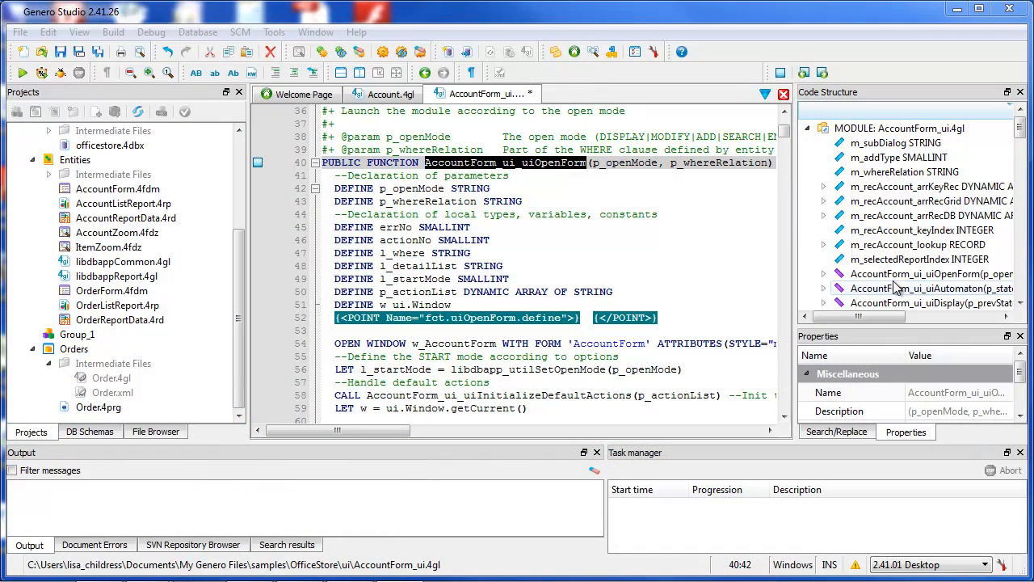
View the uiOpenForm function's context actions, return to AccountForm_ui.4gl, and reopen the Tools menu.
right_click(922, 275)
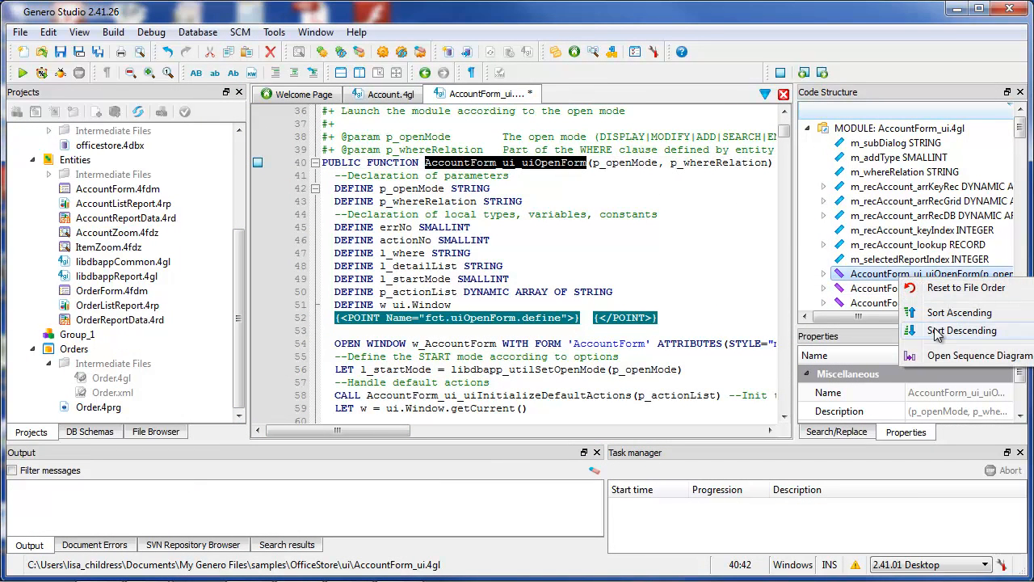
mouse_move(946, 356)
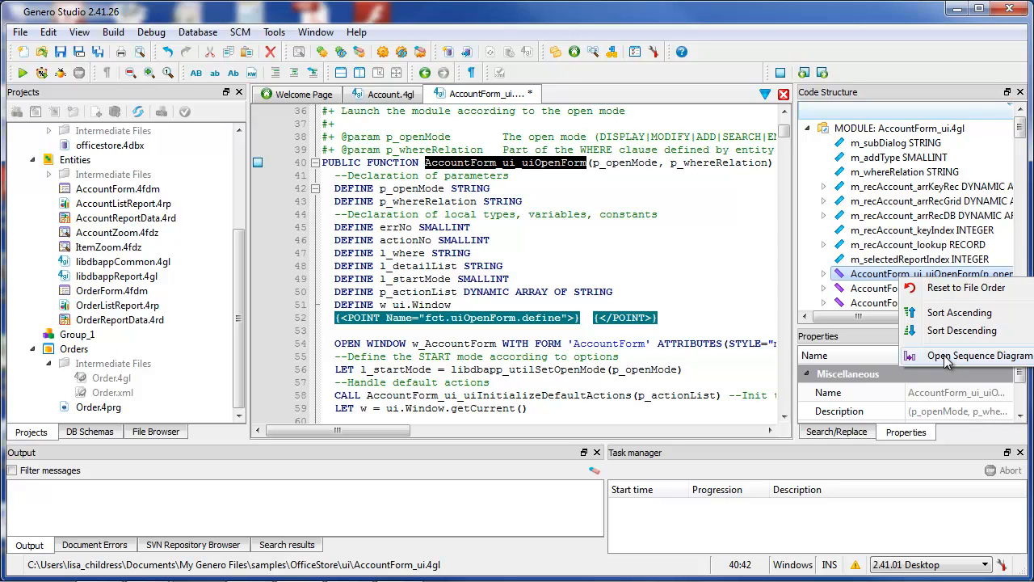
left_click(980, 356)
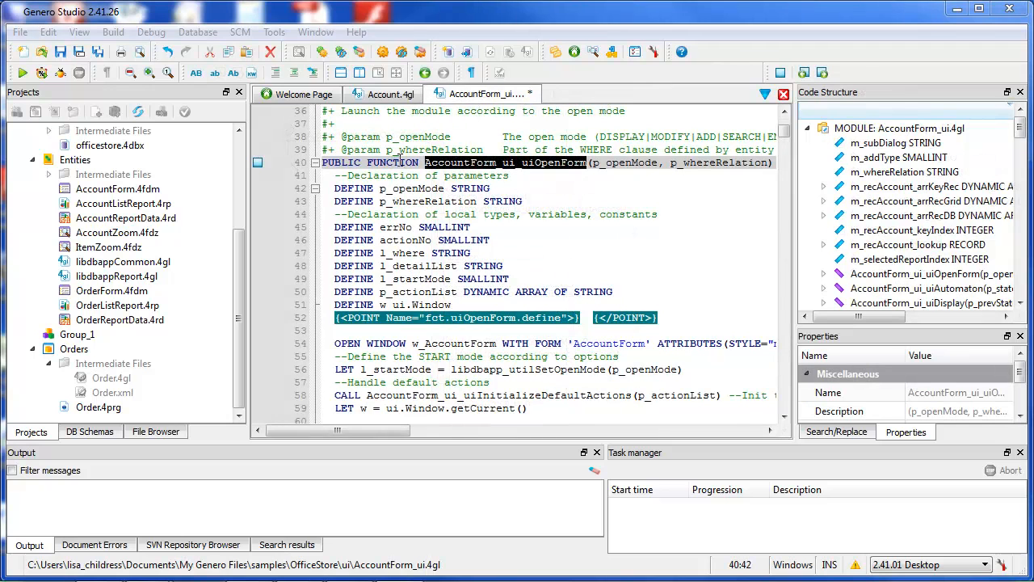
left_click(273, 32)
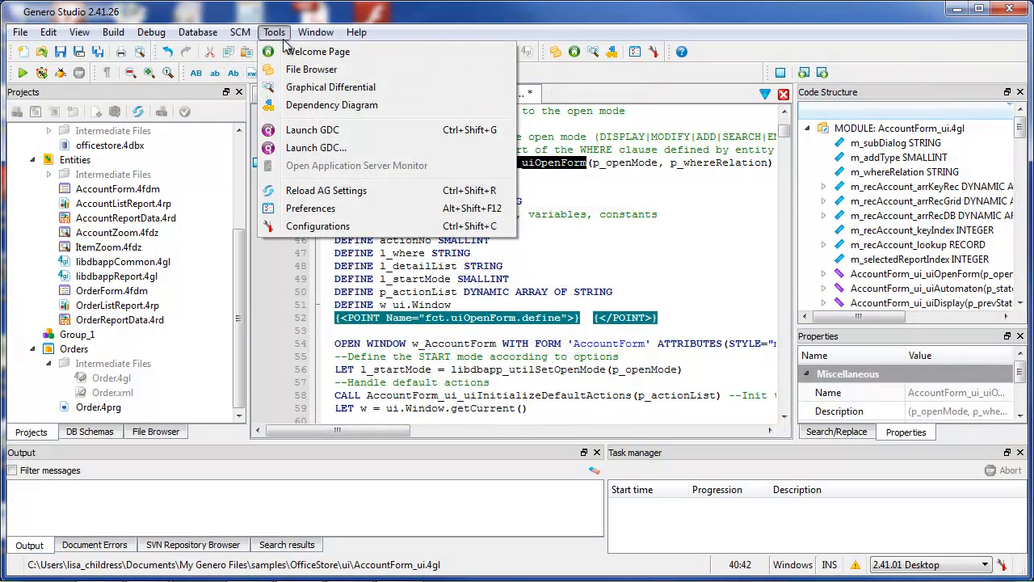
Review the Code Editor Behavior & Display, Color & Font and Template preference pages.
left_click(310, 207)
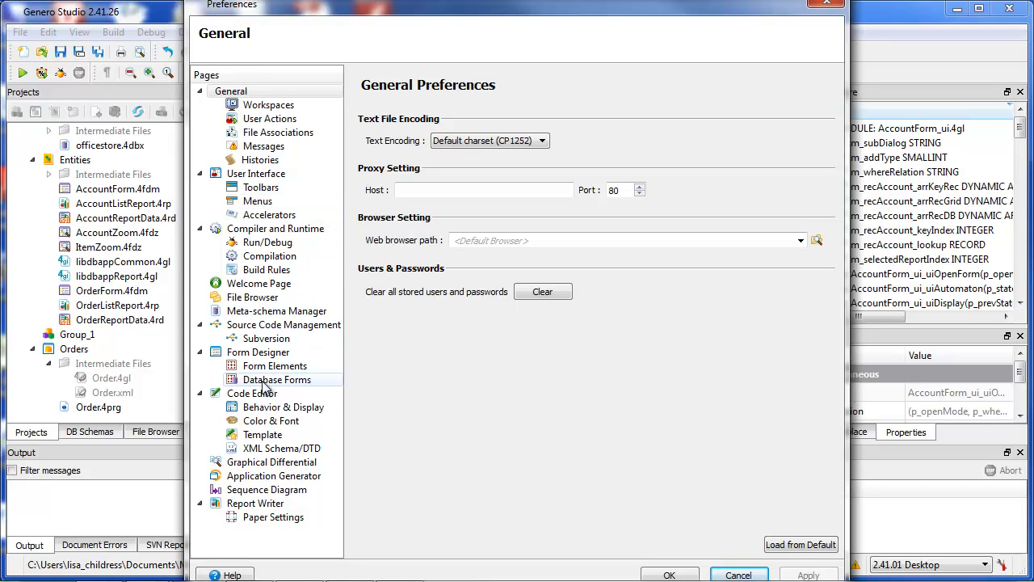
left_click(252, 393)
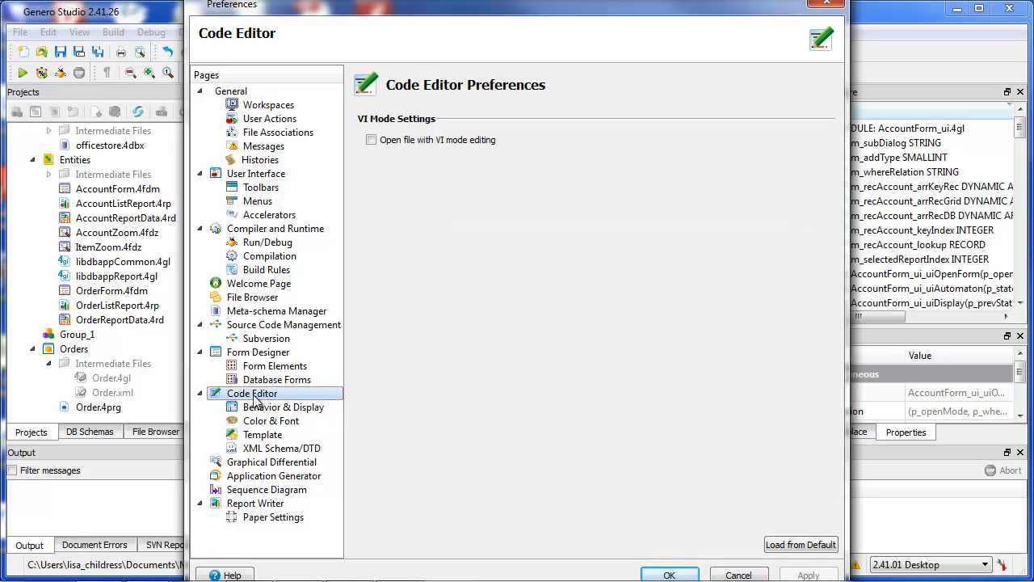
left_click(282, 407)
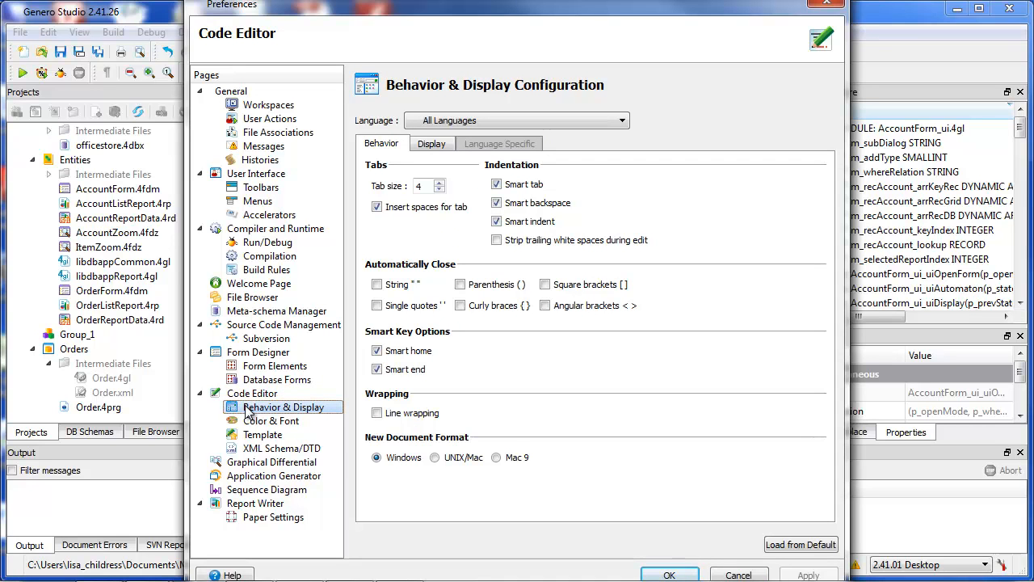
left_click(272, 420)
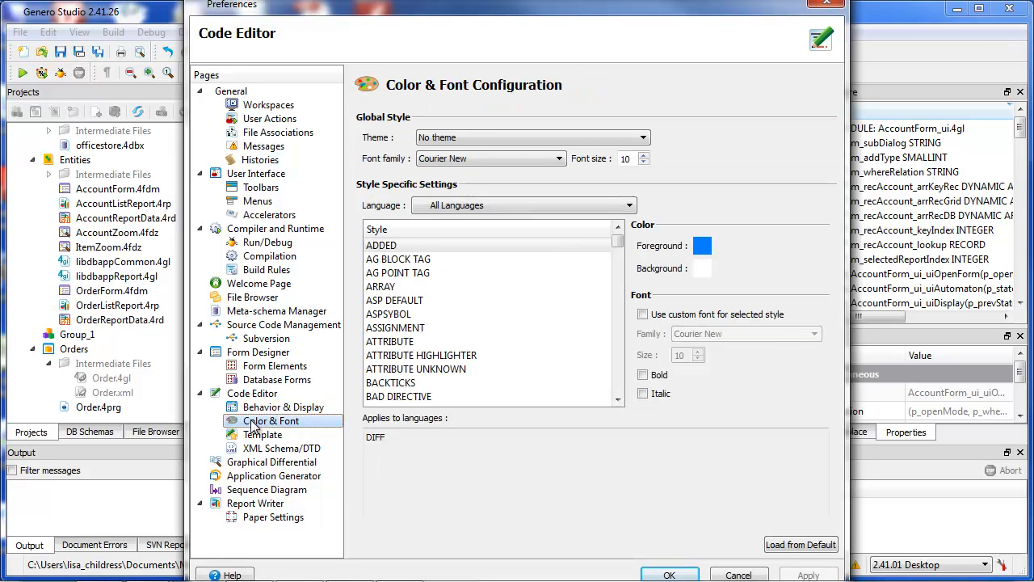
left_click(263, 435)
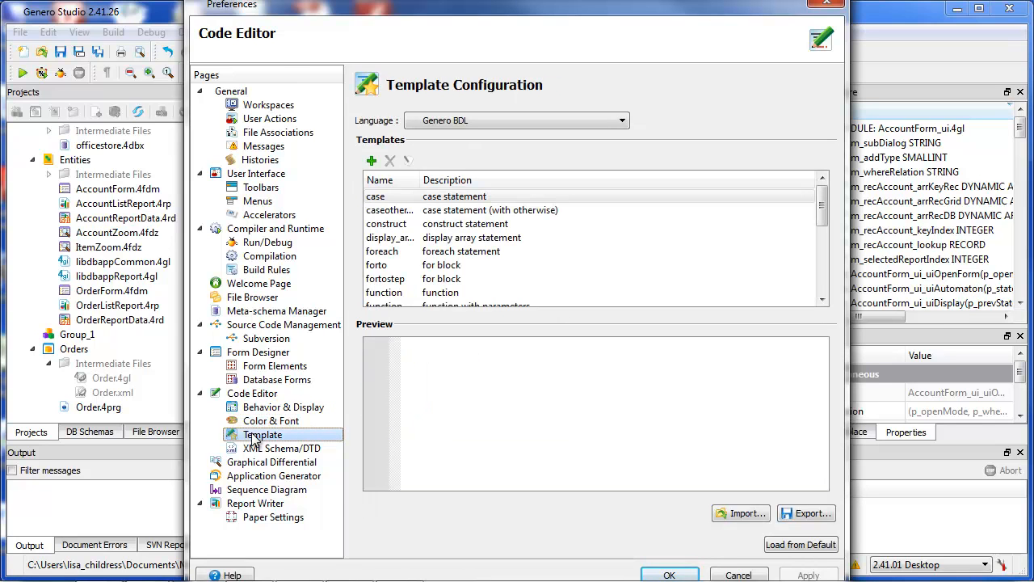